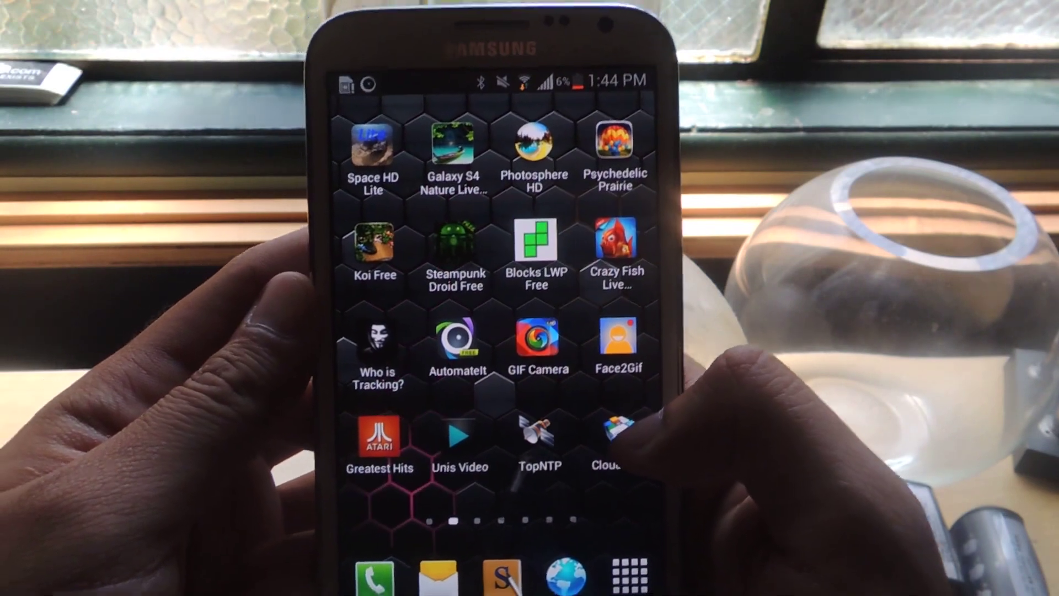
Launch CloudCube and scroll the storage type list down to Yandex Disk and 4shared
click(611, 433)
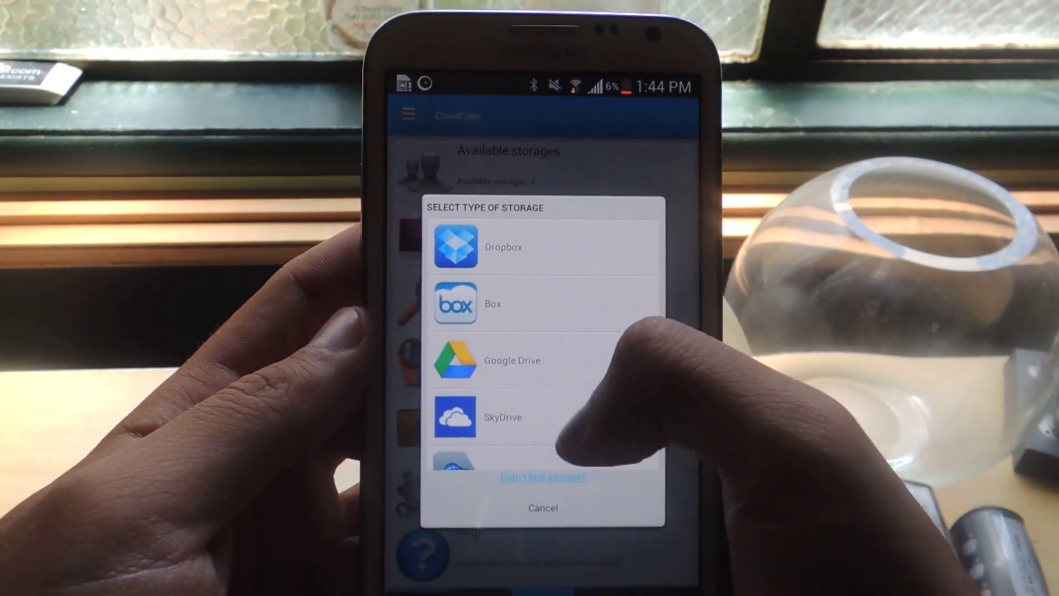
scroll(down, 3)
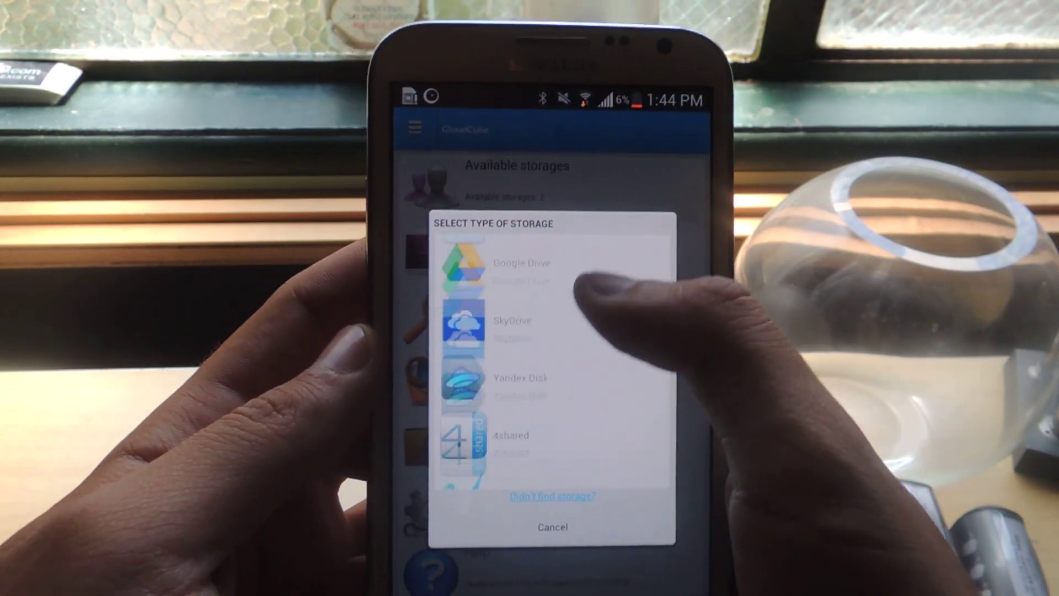